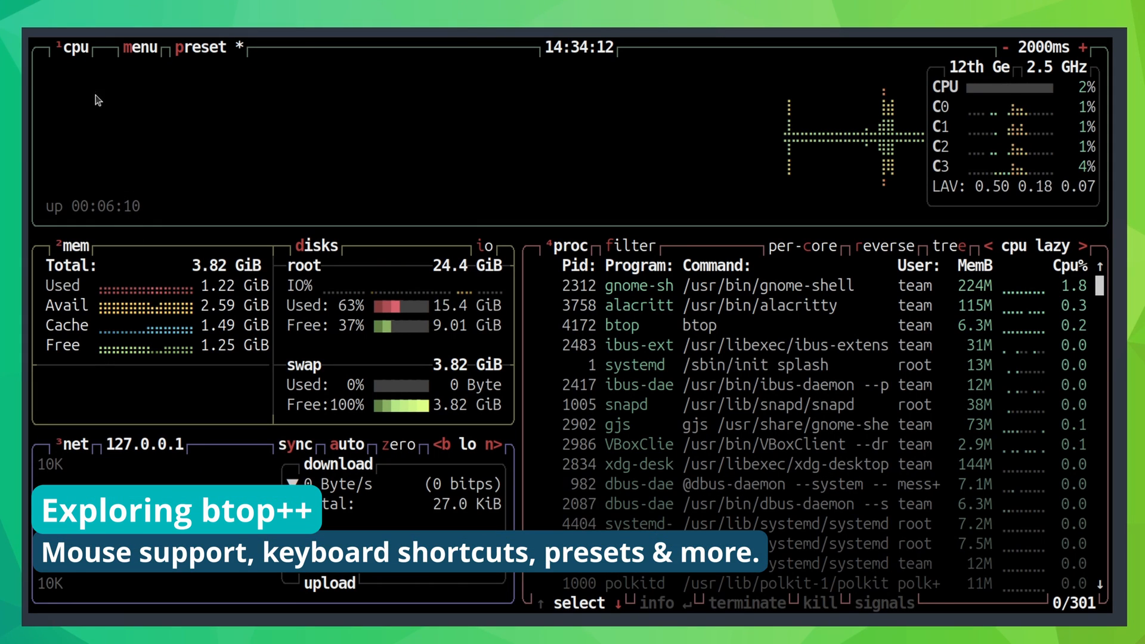
Step: Bring up the main menu from the cpu box header and show the help screen
left_click(142, 47)
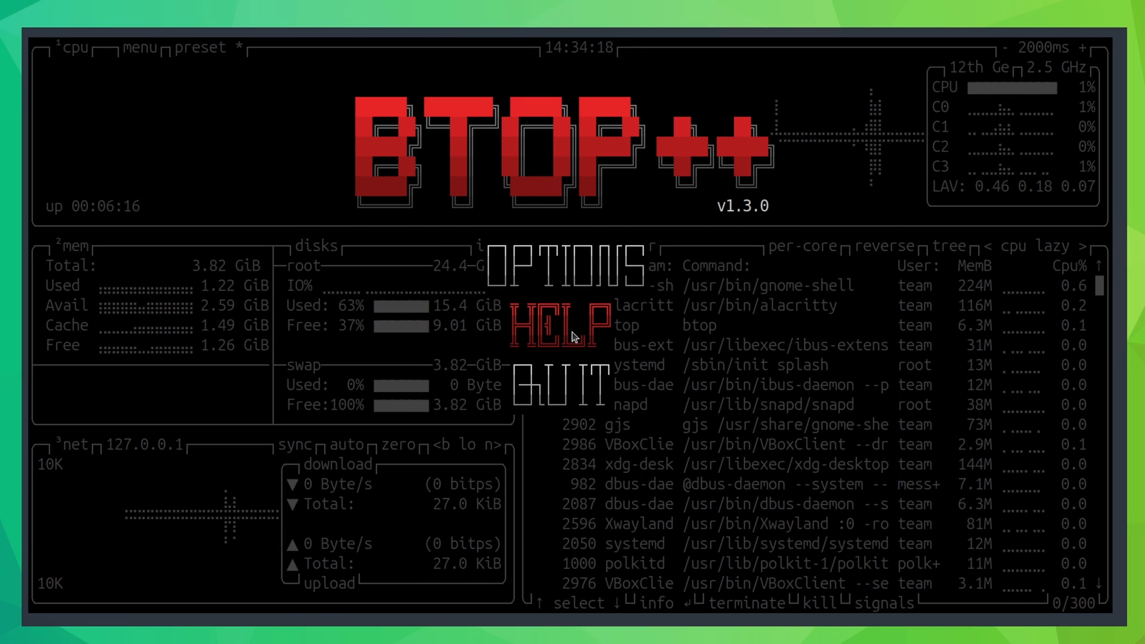
left_click(562, 324)
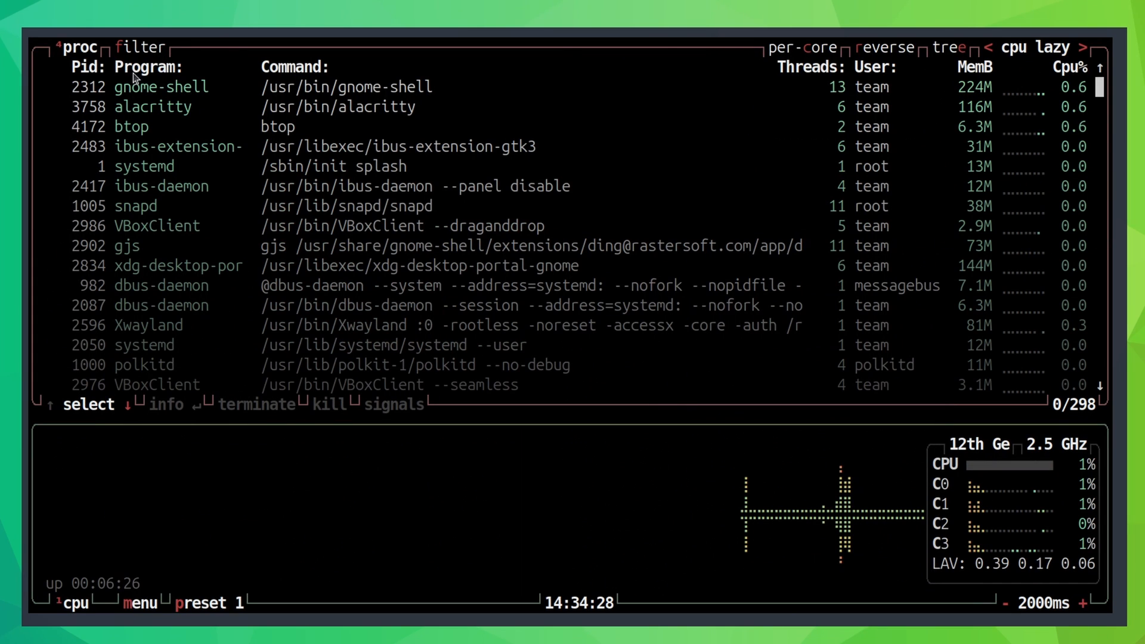
mouse_move(168, 534)
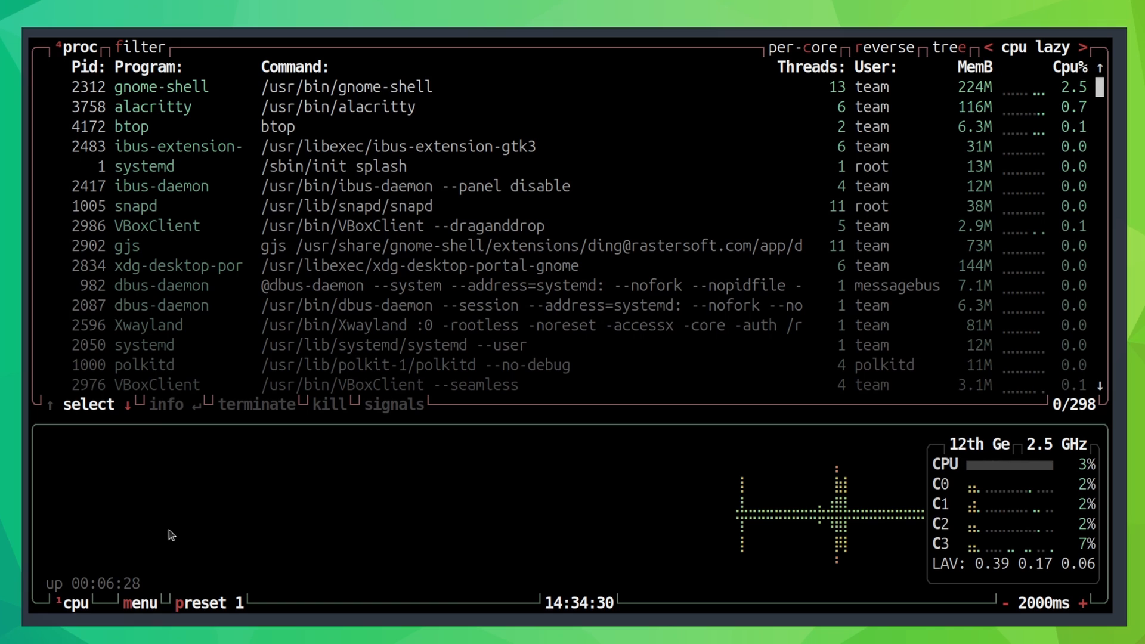
Step: Cycle the layout through presets 2 and 3 back to the default preset 0
left_click(214, 602)
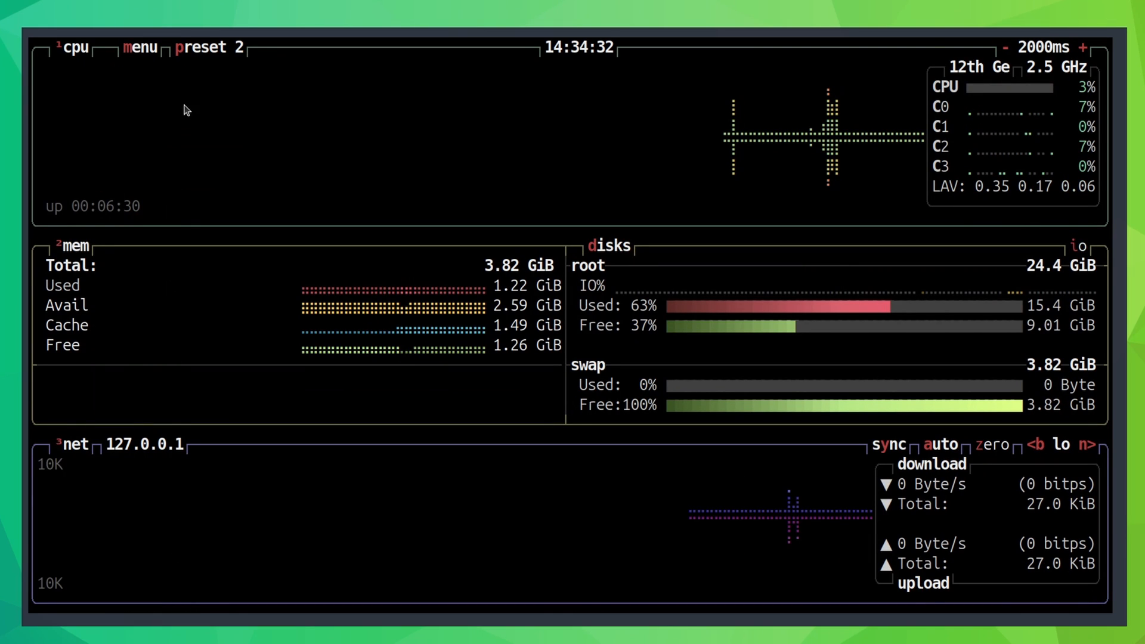
left_click(206, 47)
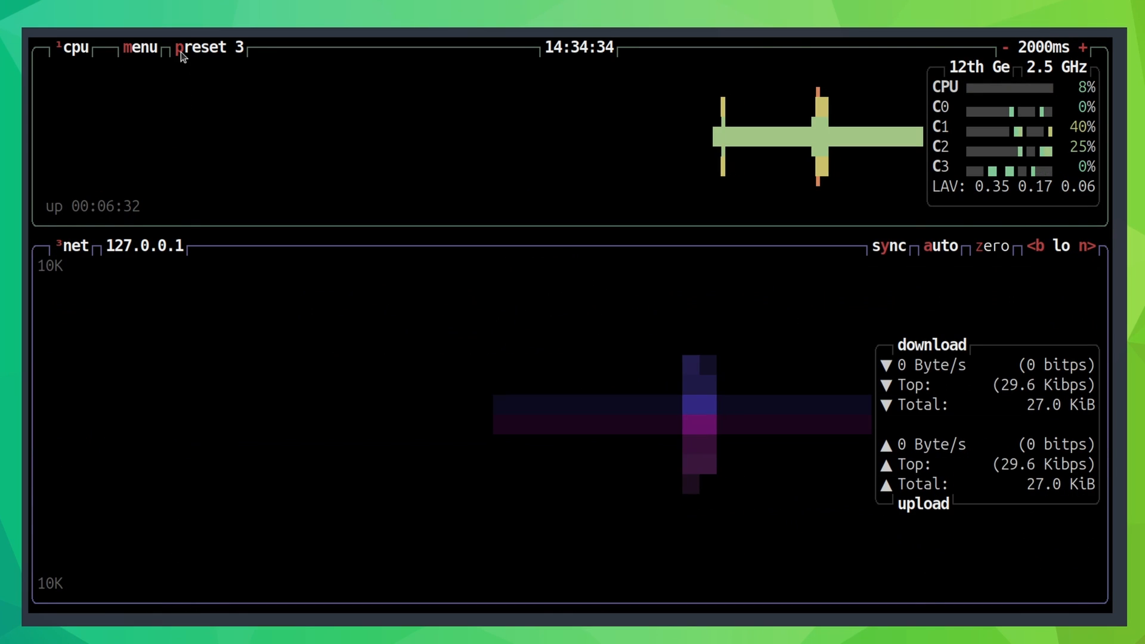
left_click(206, 47)
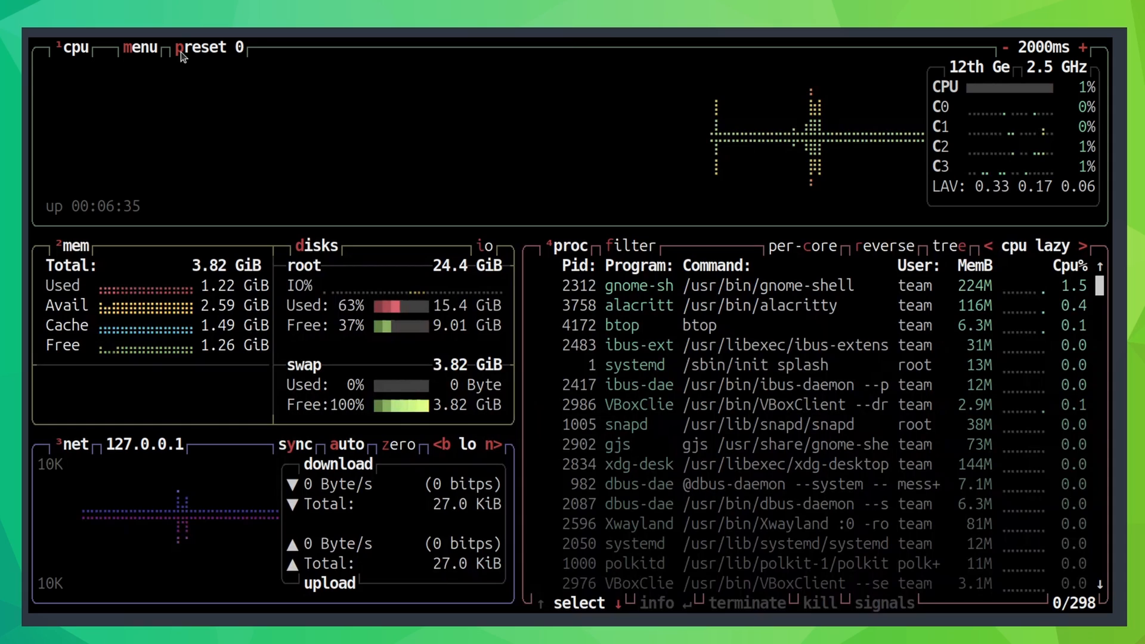
mouse_move(153, 86)
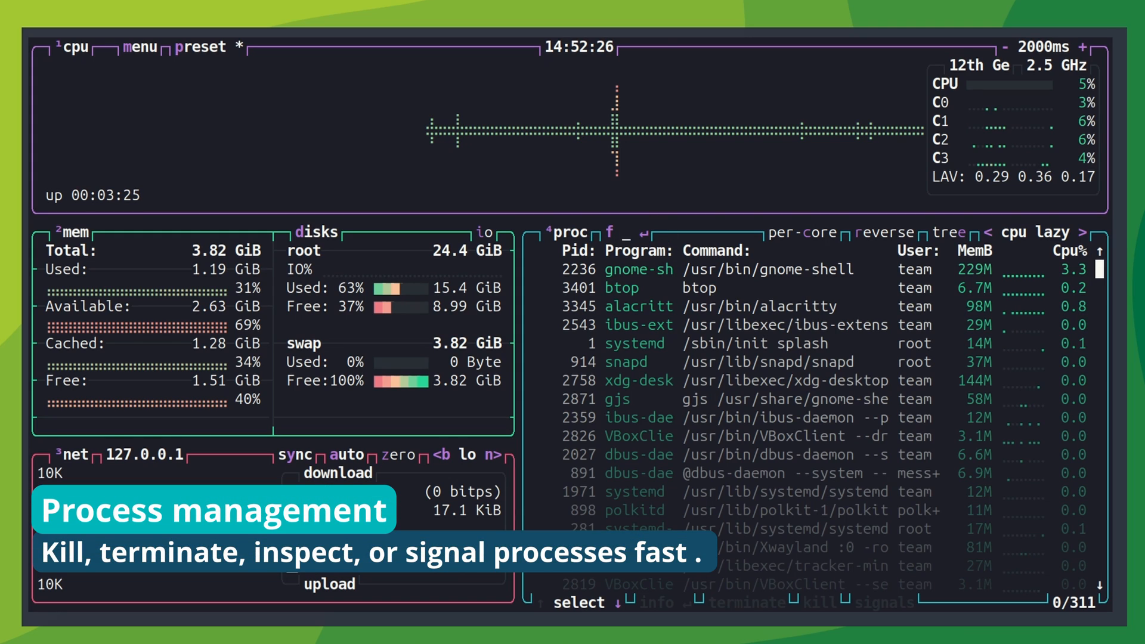
Step: Filter processes for 'snap' and confirm SIGTERM on firefox PID 7095
type("snap")
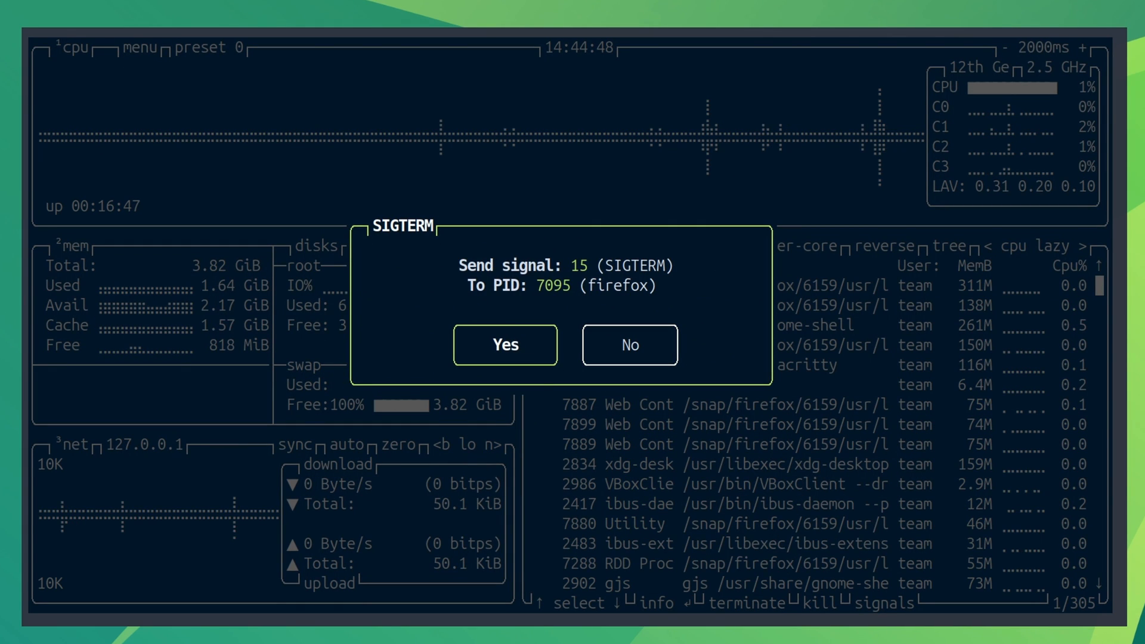
left_click(504, 345)
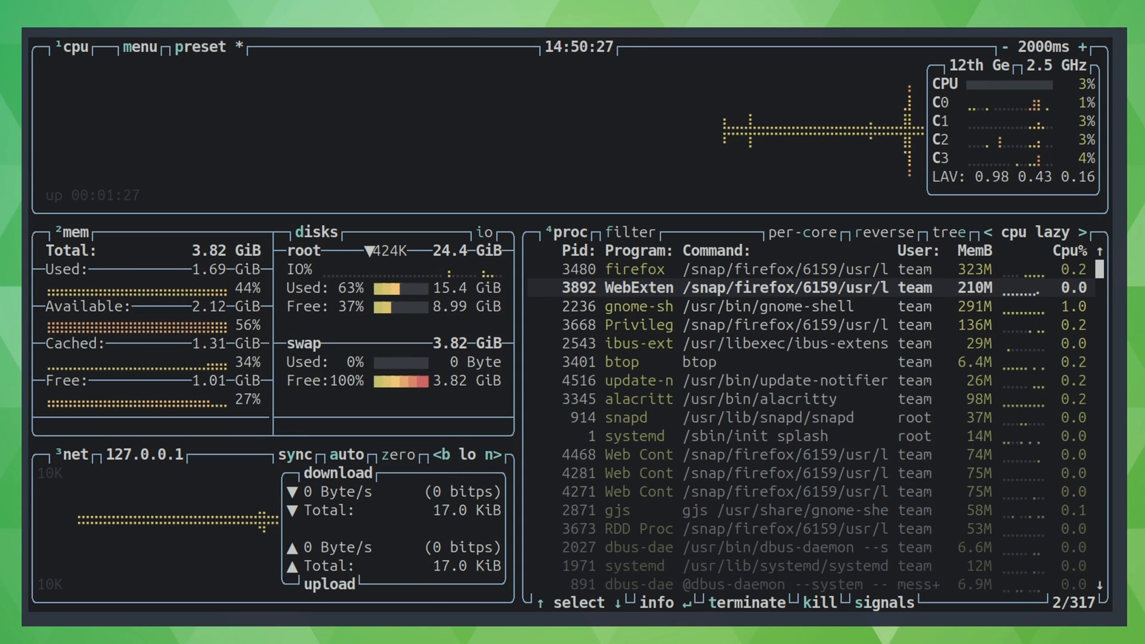
Step: Bring up the signal chooser for firefox PID 3480 and enter 6 for SIGABRT
key("up")
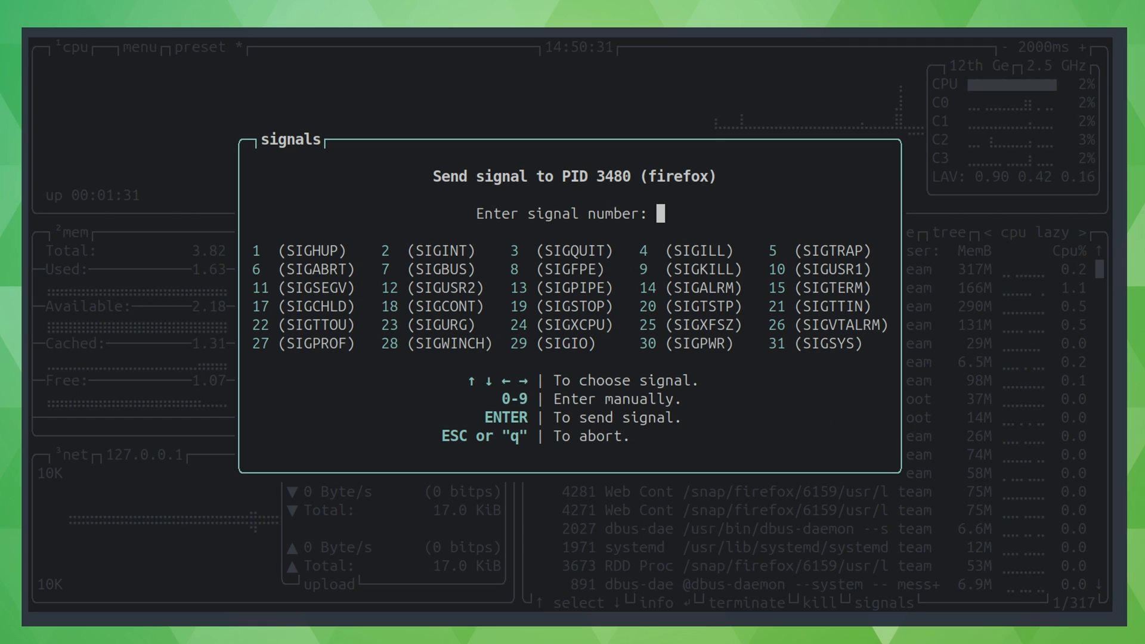
type("6")
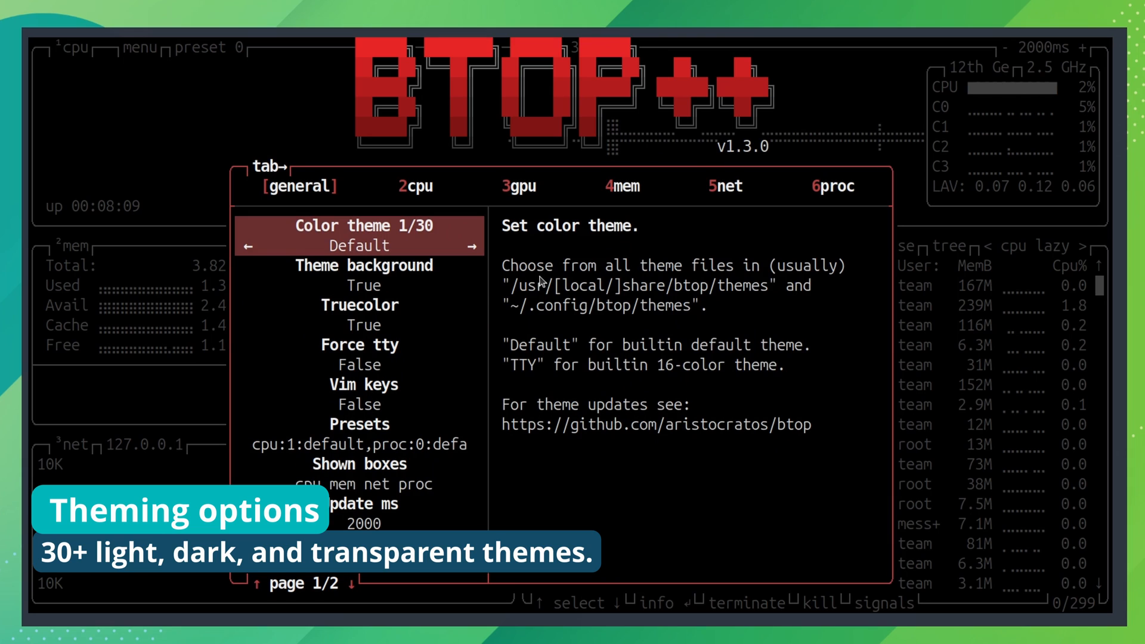
Step: Cycle the Color theme forward three times in Options and return to the monitor
left_click(473, 246)
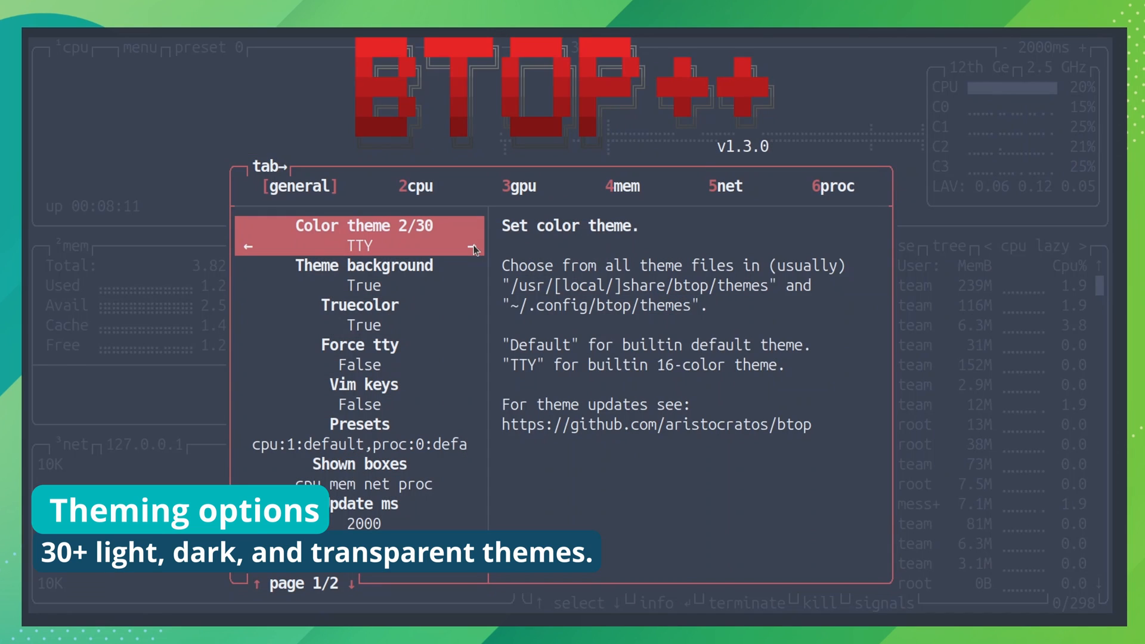
left_click(472, 246)
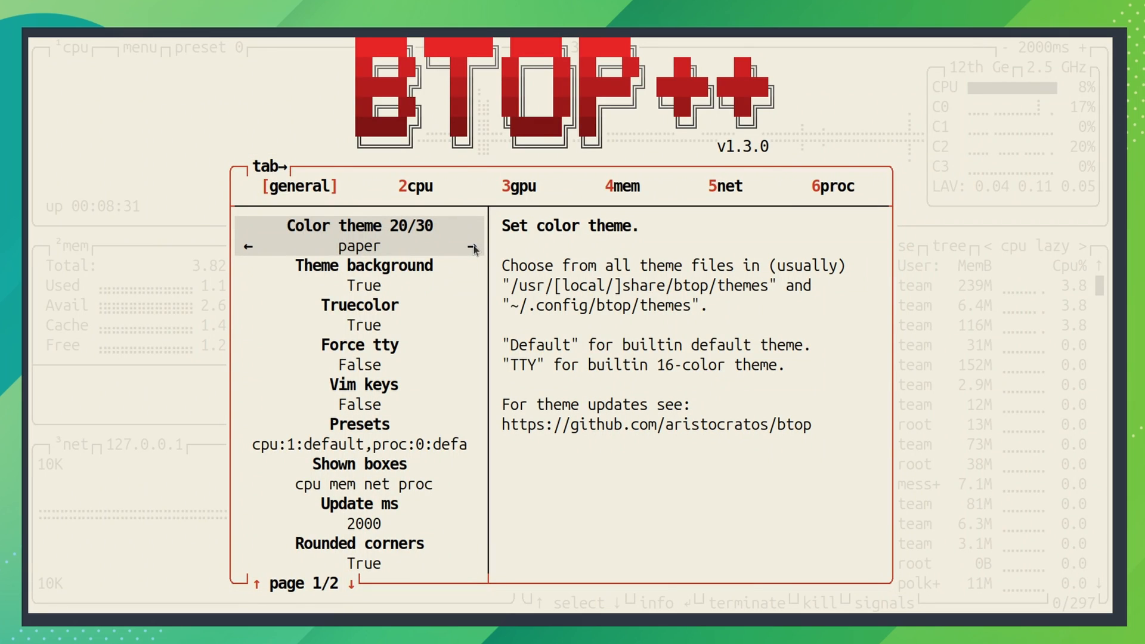
left_click(472, 246)
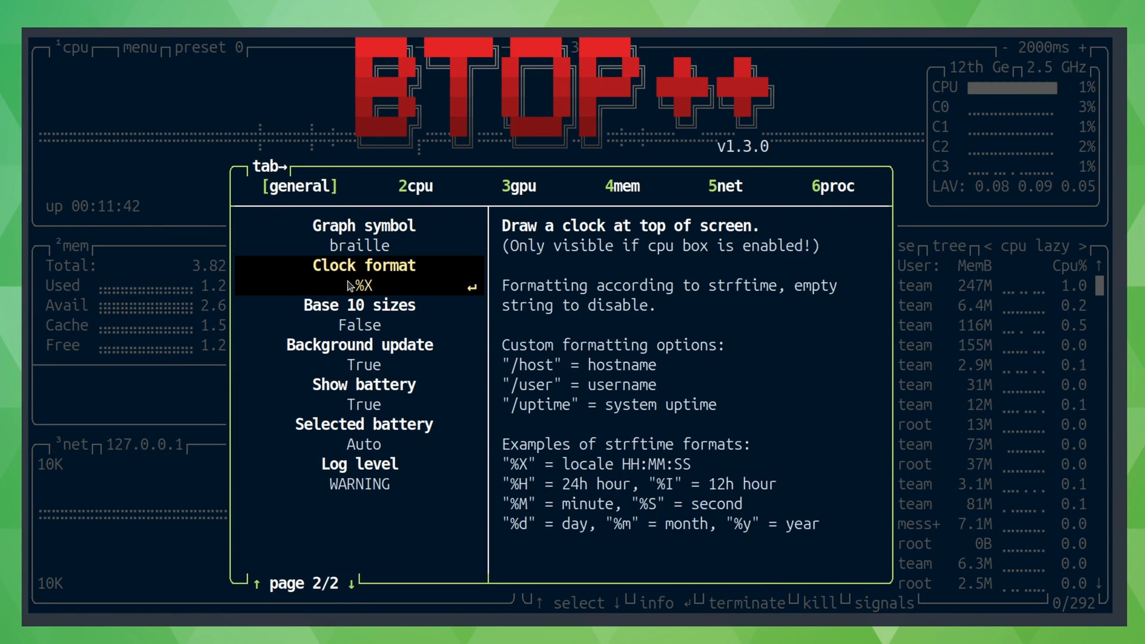
key("escape")
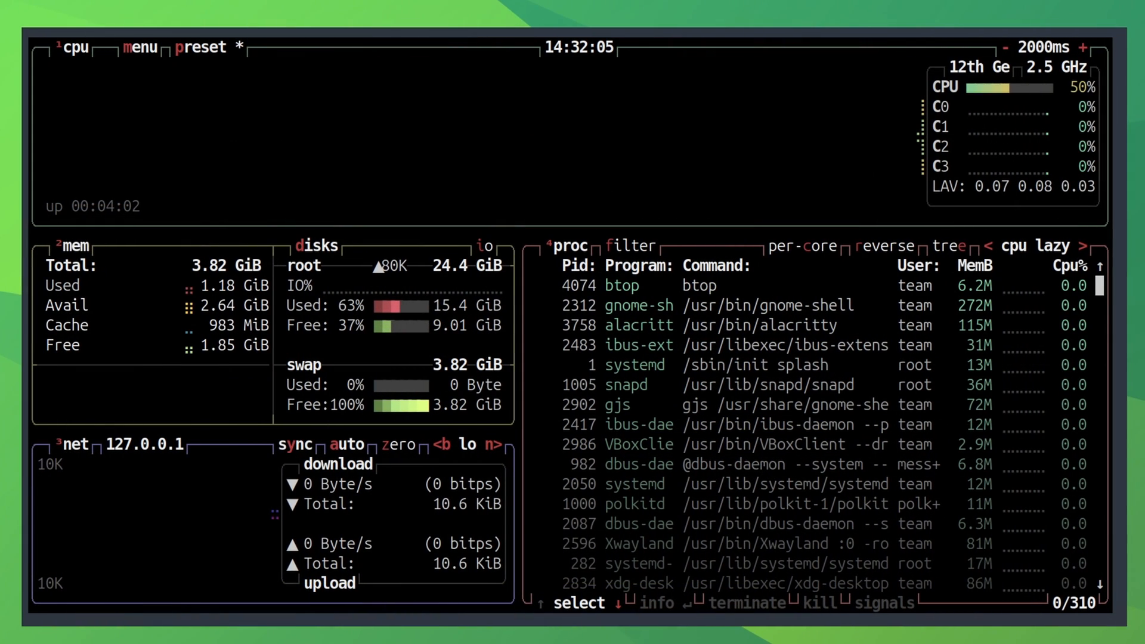